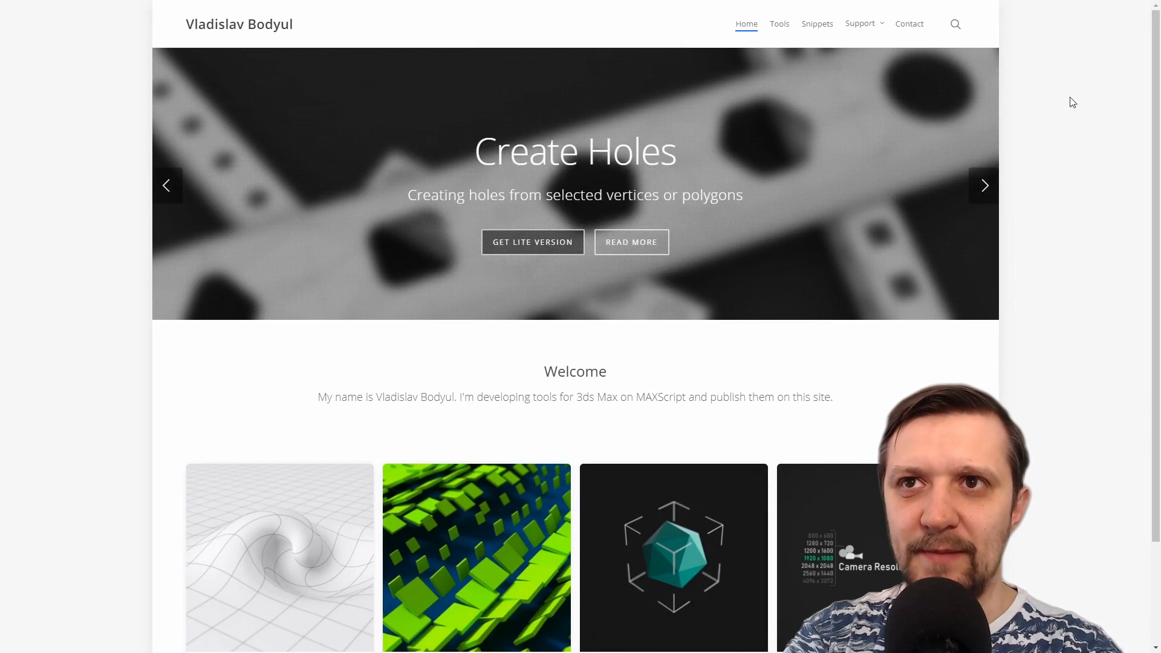
mouse_move(985, 185)
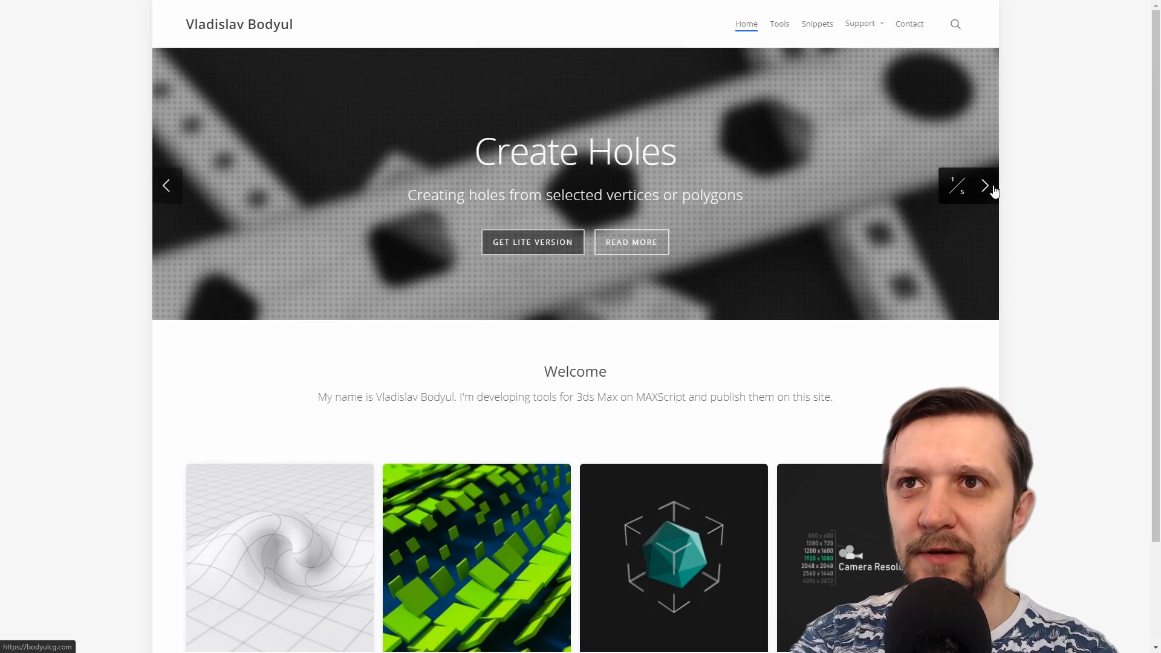
Navigate the homepage slider to Camera Resolution Mod and view its description, lite notes and changelog
click(985, 185)
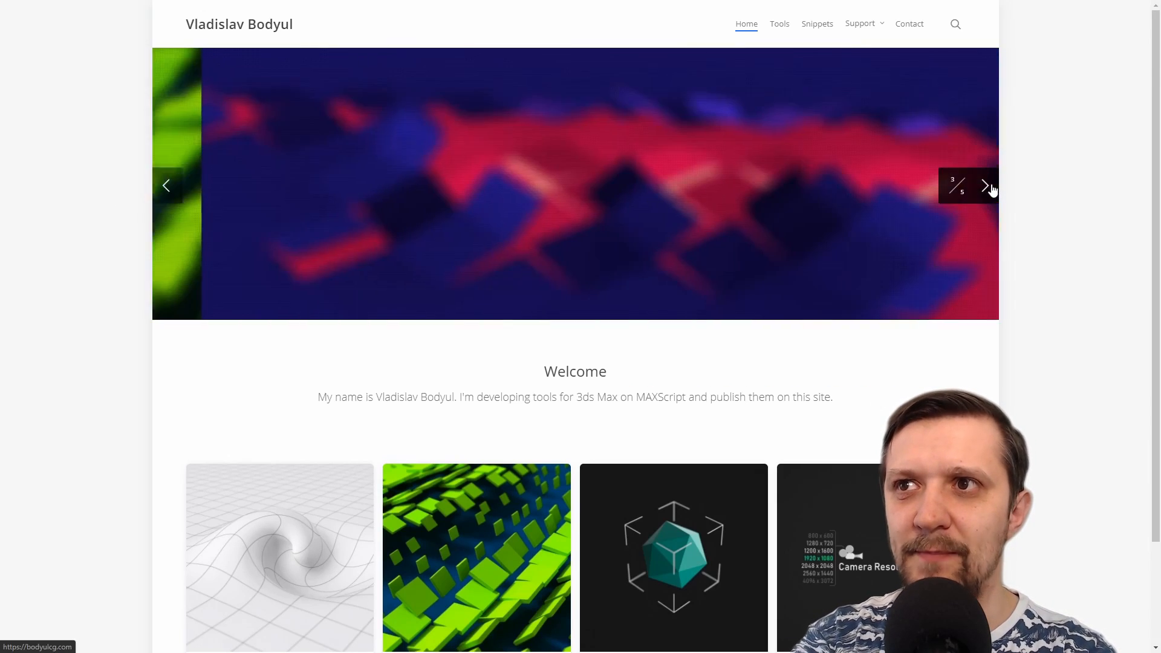
click(986, 185)
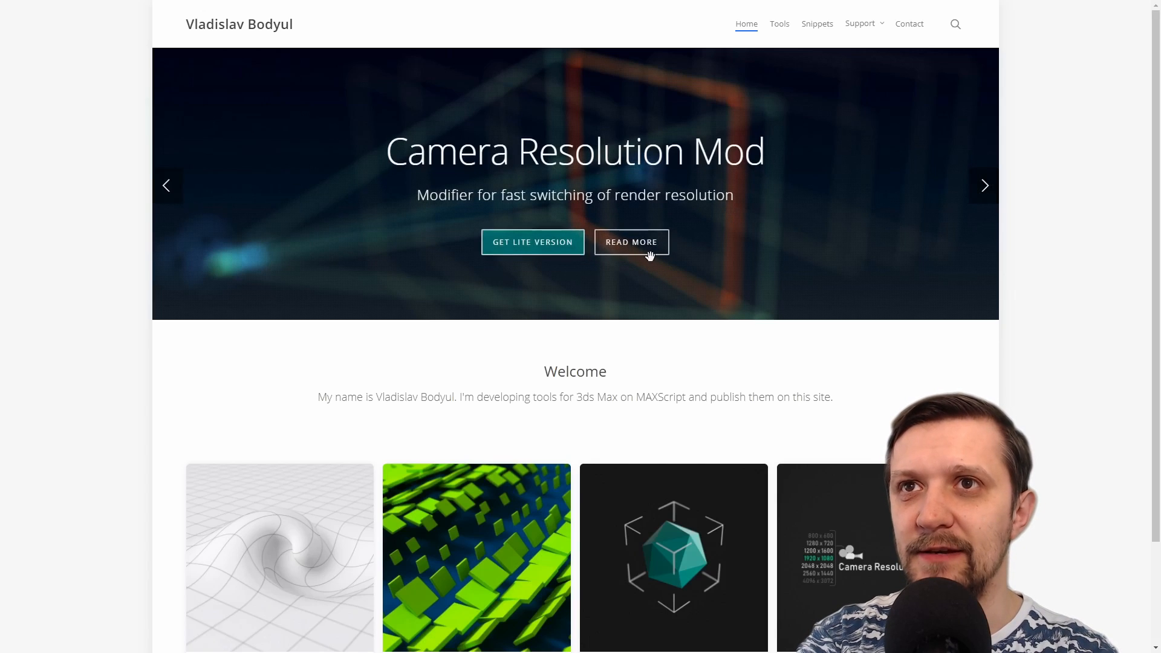
click(631, 242)
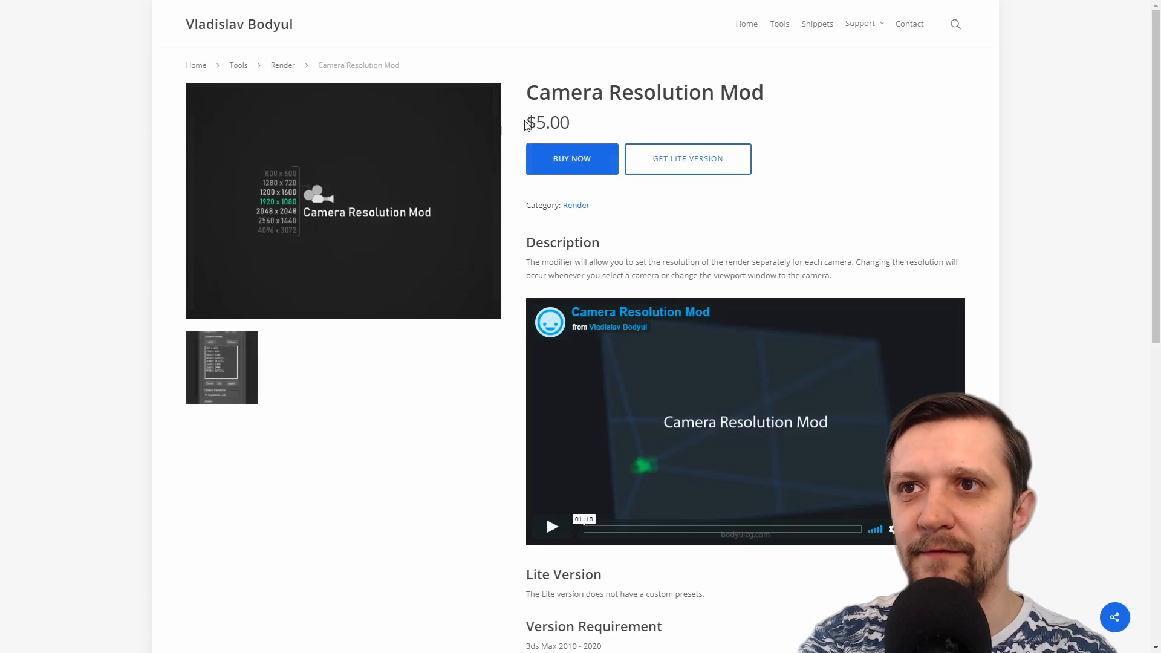
mouse_move(929, 199)
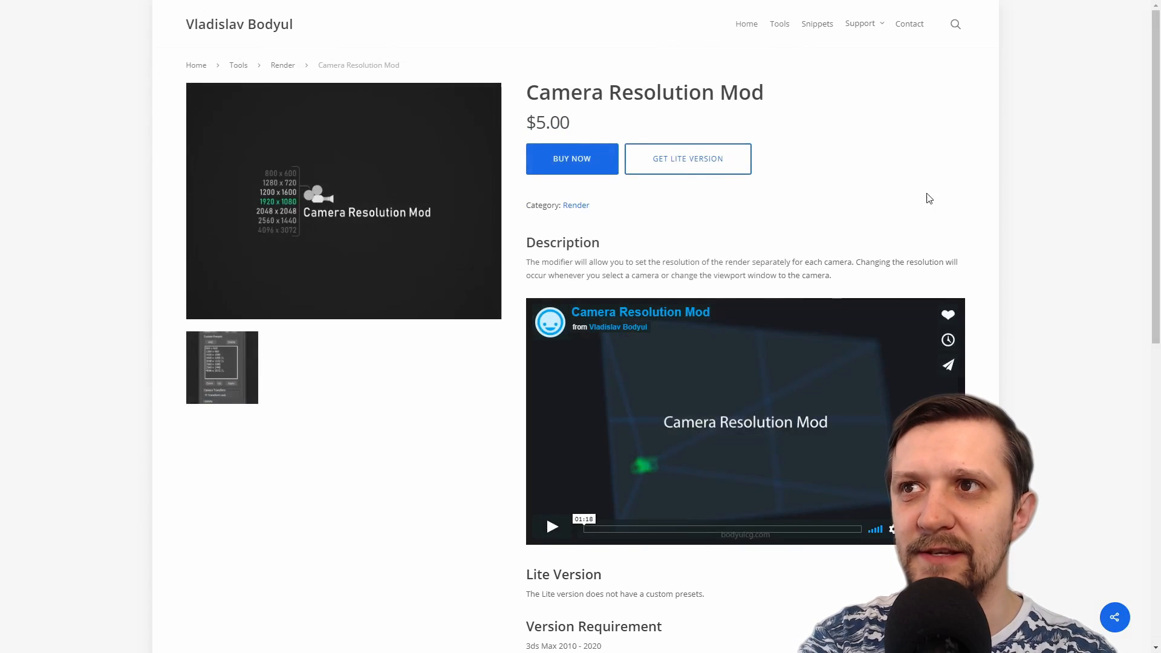
scroll(down, 3)
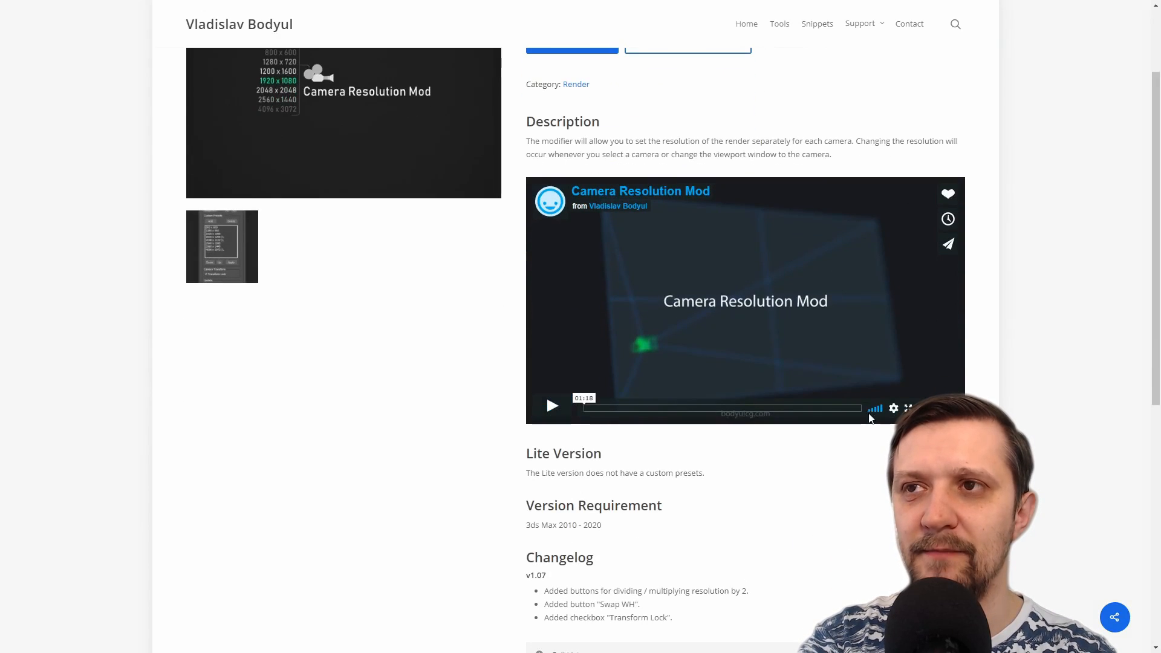
click(552, 406)
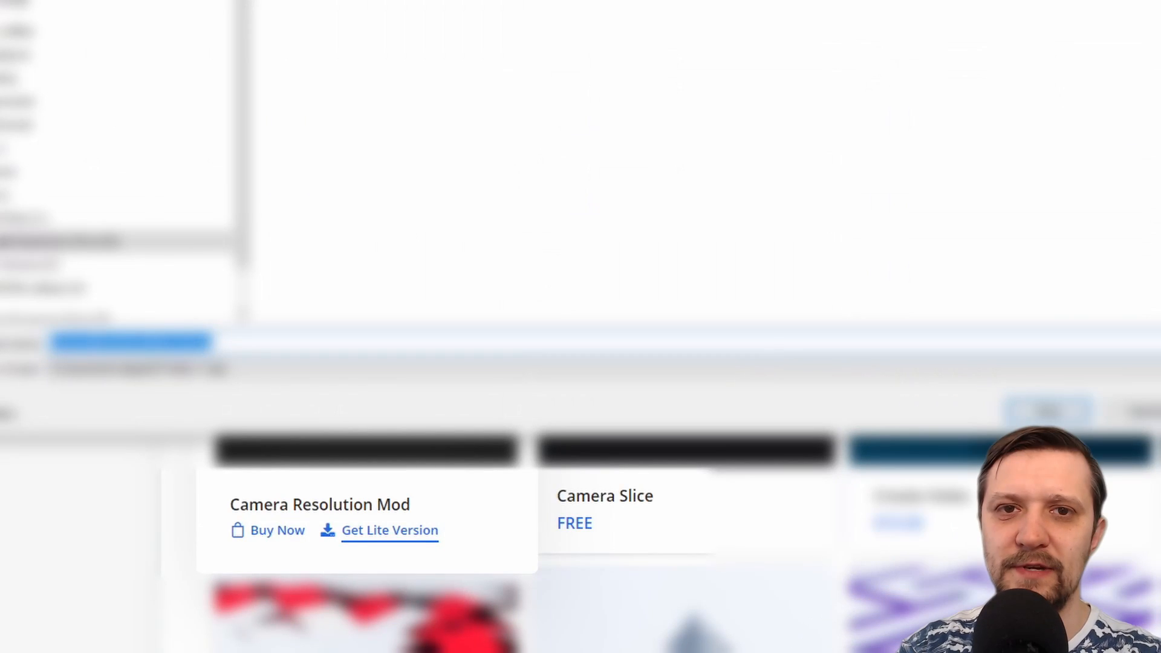
Locate CameraResolutionMod_Lite.zip in Downloads and go into the Autodesk 3ds Max 2018 folder
click(390, 530)
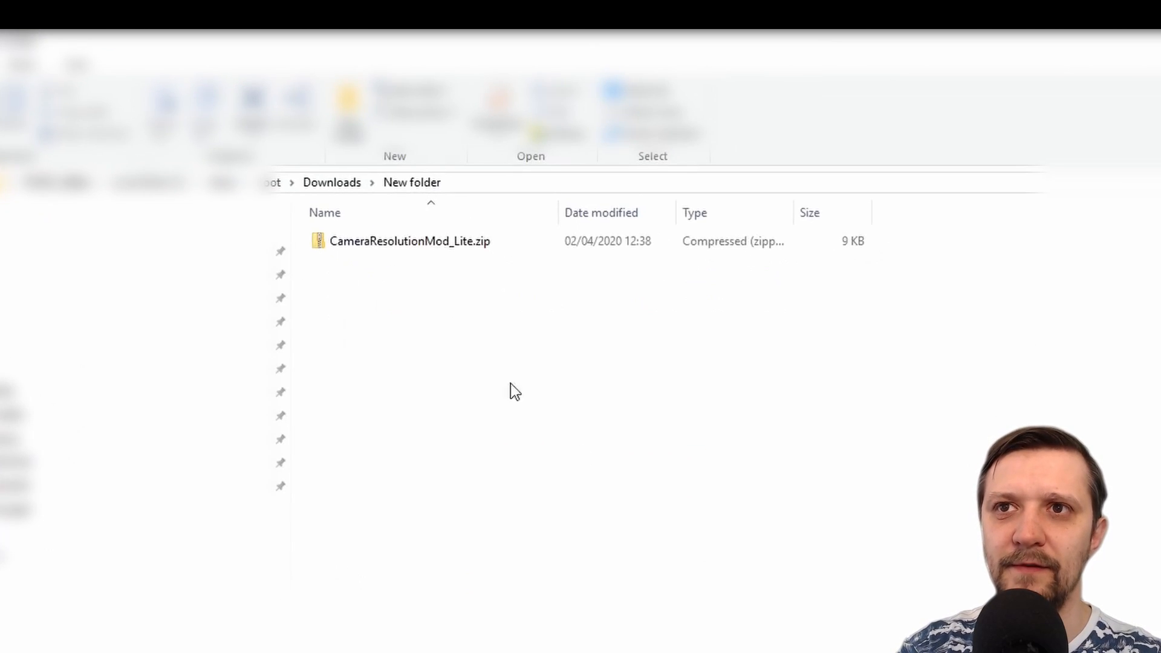
mouse_move(410, 240)
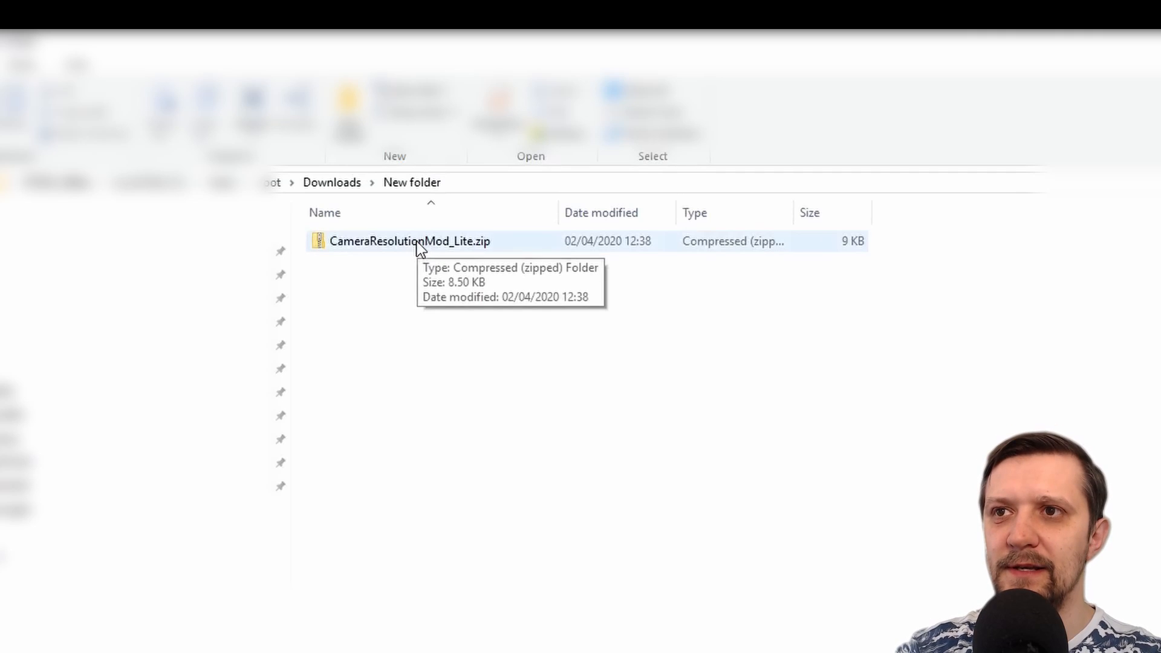
right_click(410, 240)
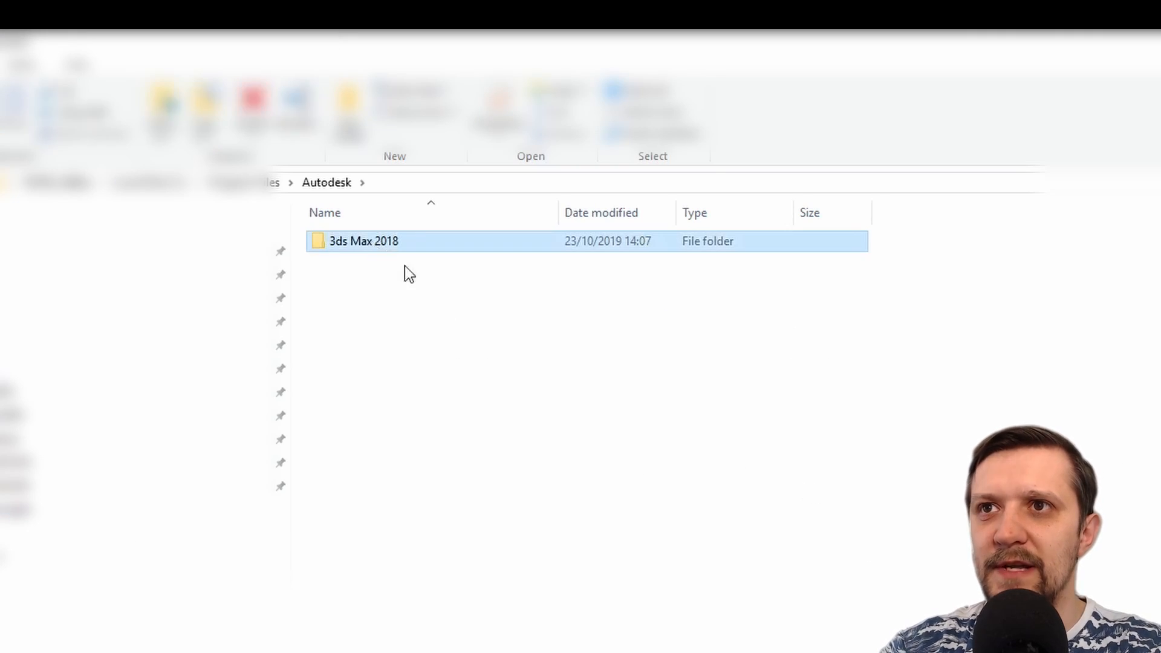
double_click(363, 240)
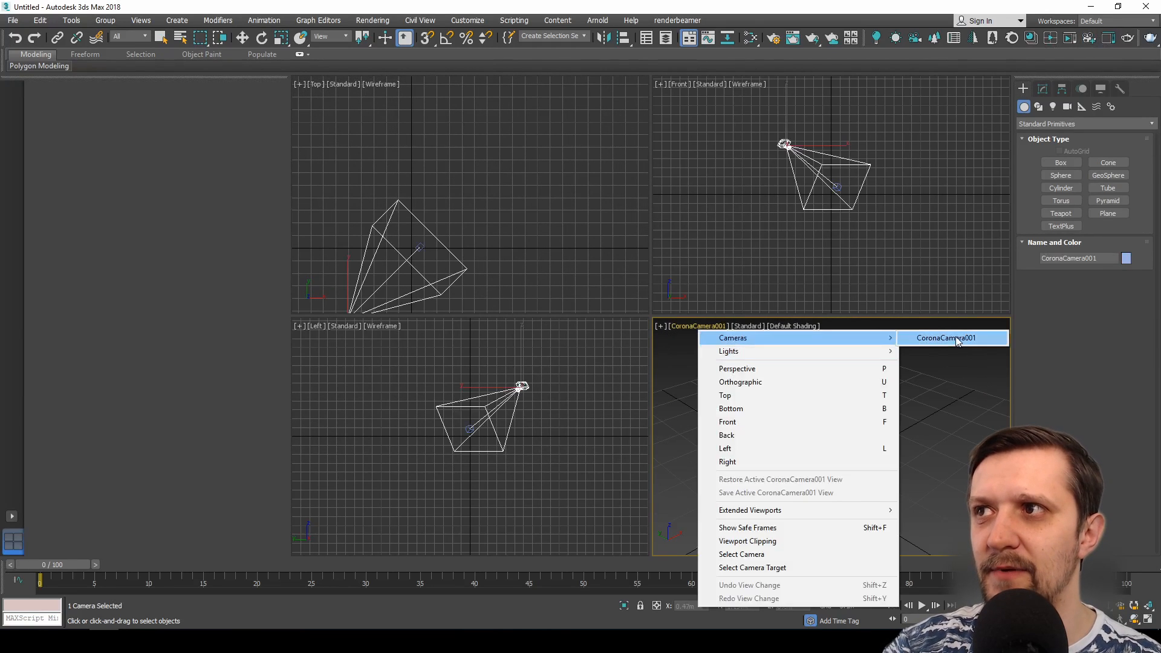
View through CoronaCamera001 and add Camera Resolution Mod at 640 by 480
click(946, 337)
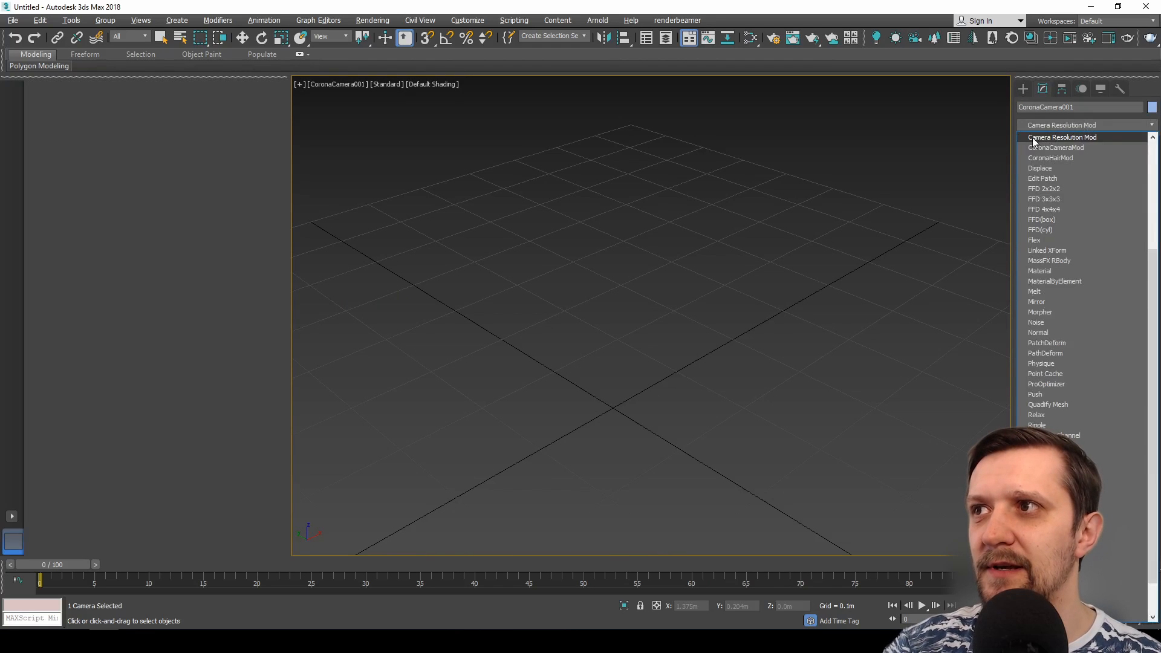
mouse_move(1050, 143)
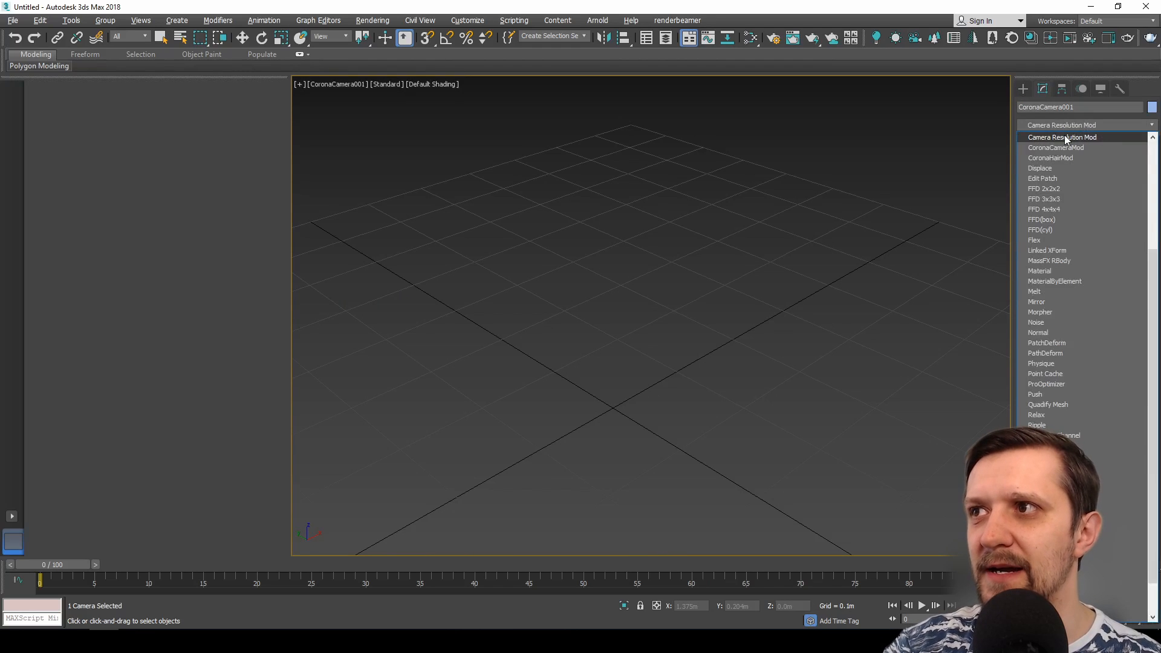
click(1063, 136)
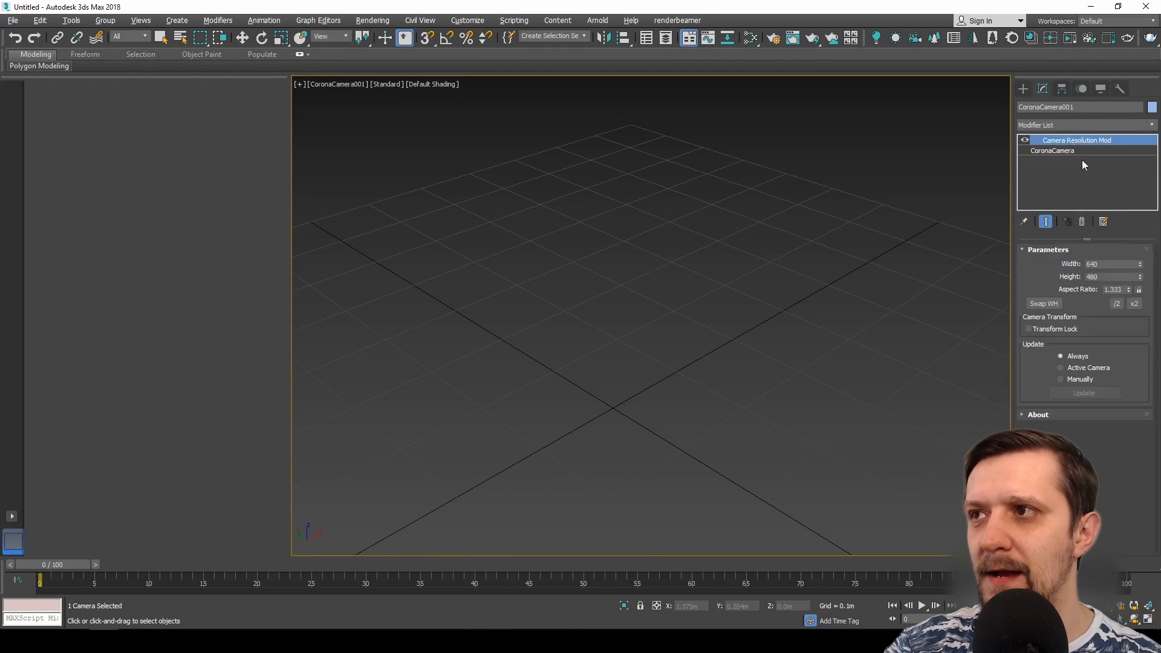
mouse_move(588, 157)
text(1000)
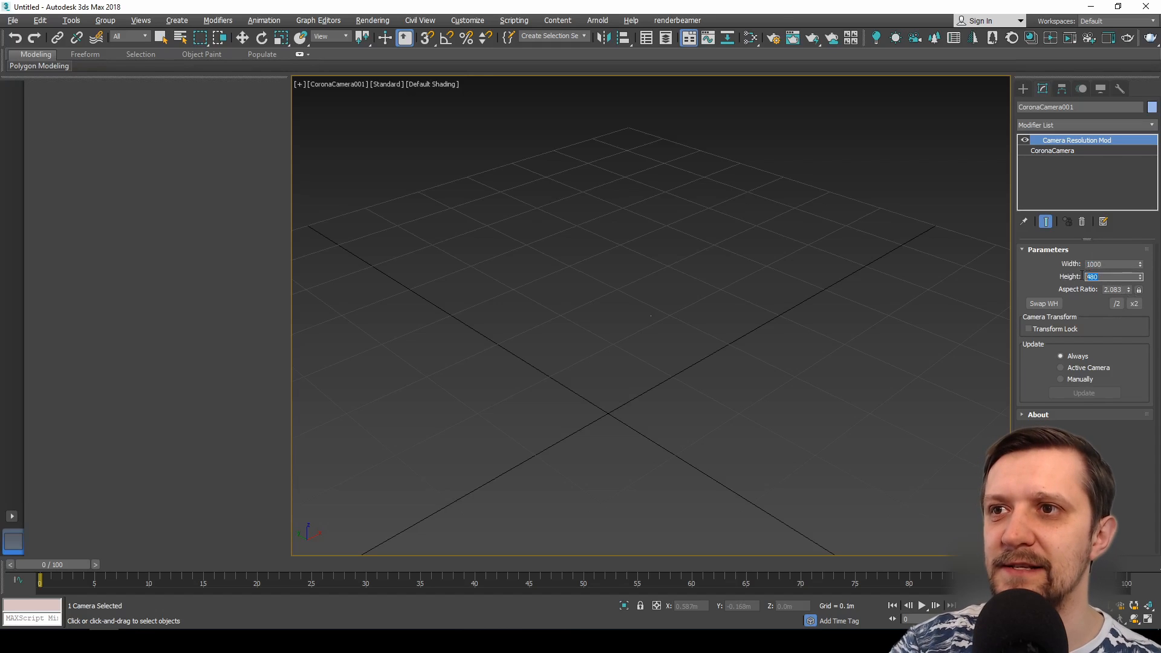
Set the resolution to 2000, test x2 and /2, swap to 1900×1000 landscape and enable Transform Lock
text(2000)
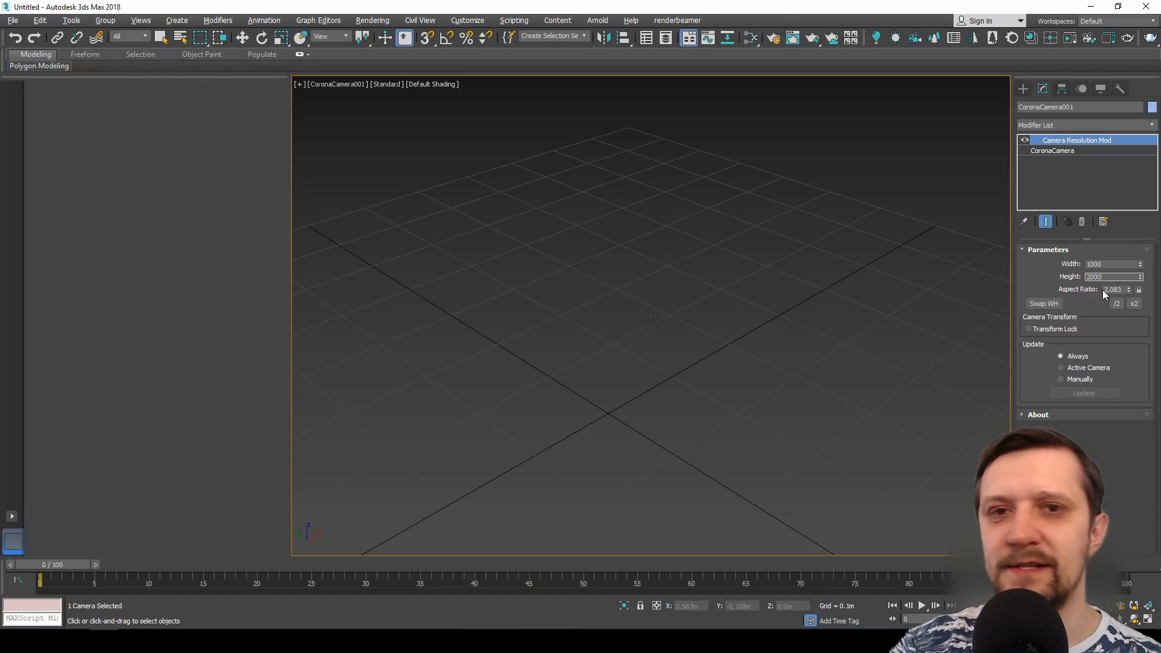
click(1044, 303)
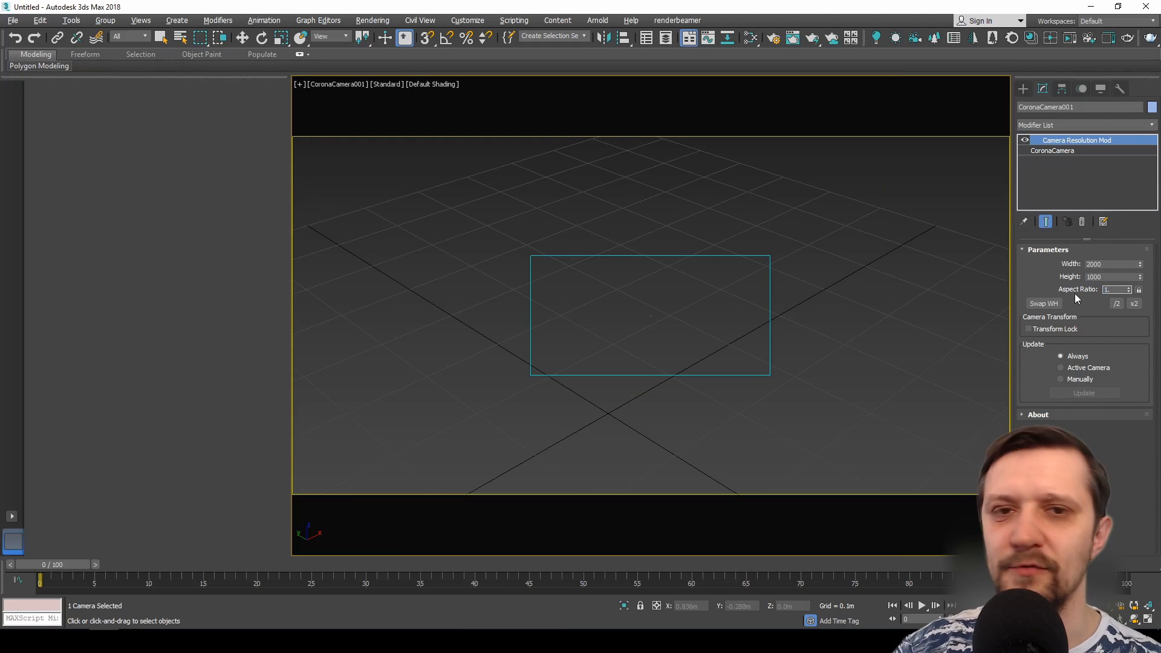
click(1133, 303)
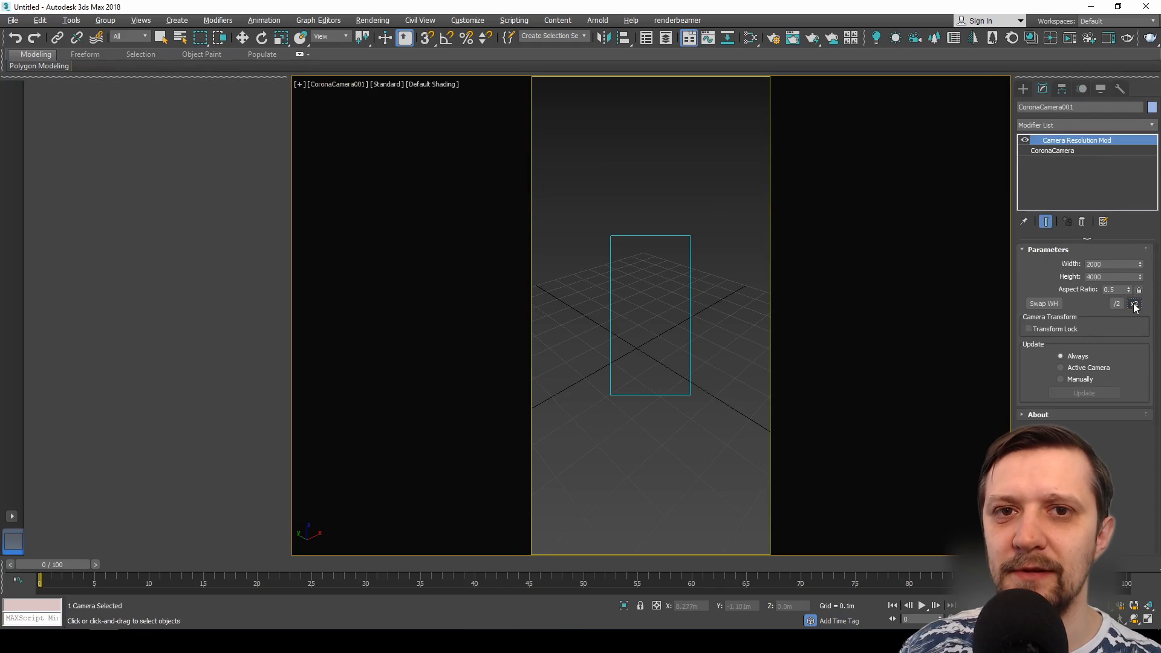
click(1133, 303)
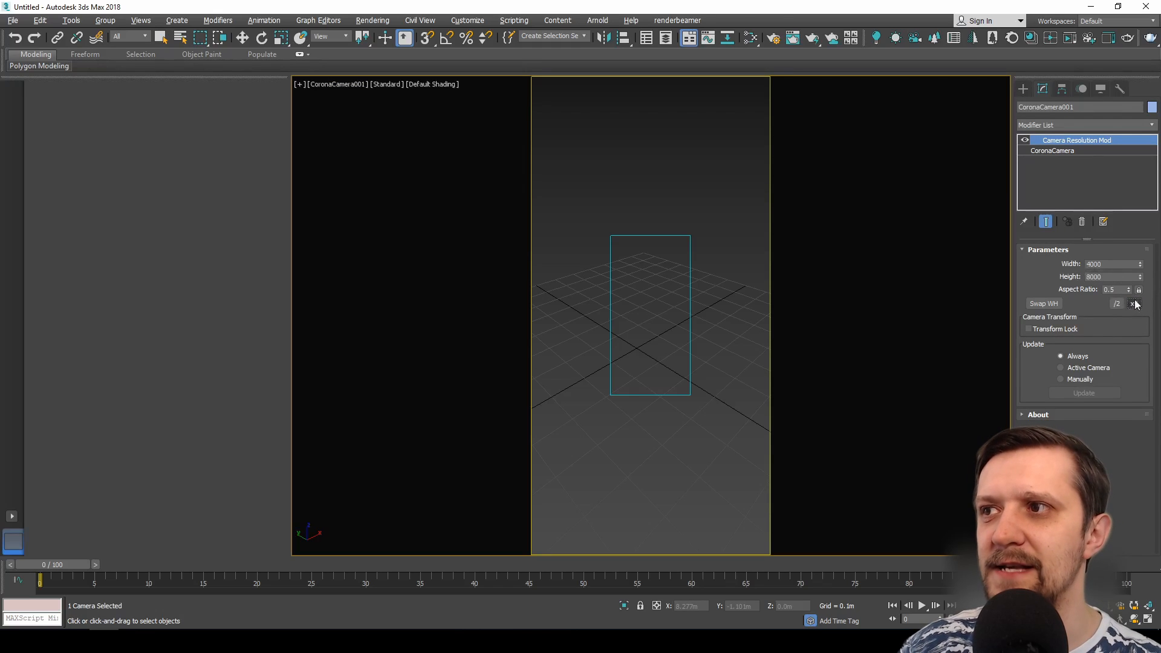
click(1115, 304)
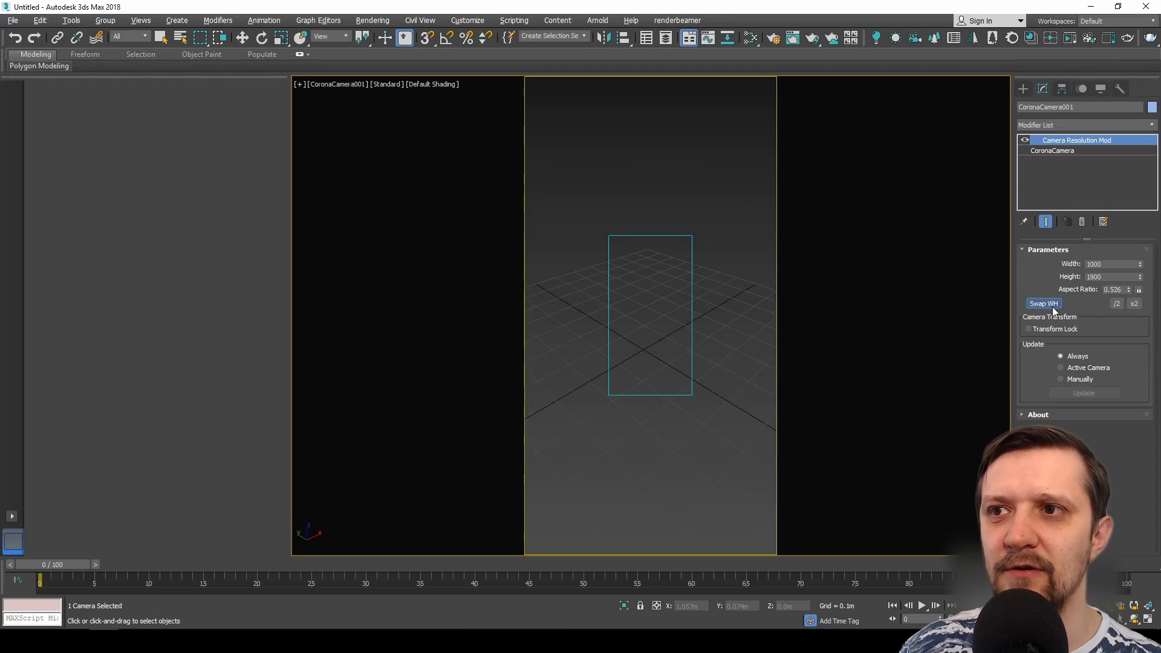
click(1042, 302)
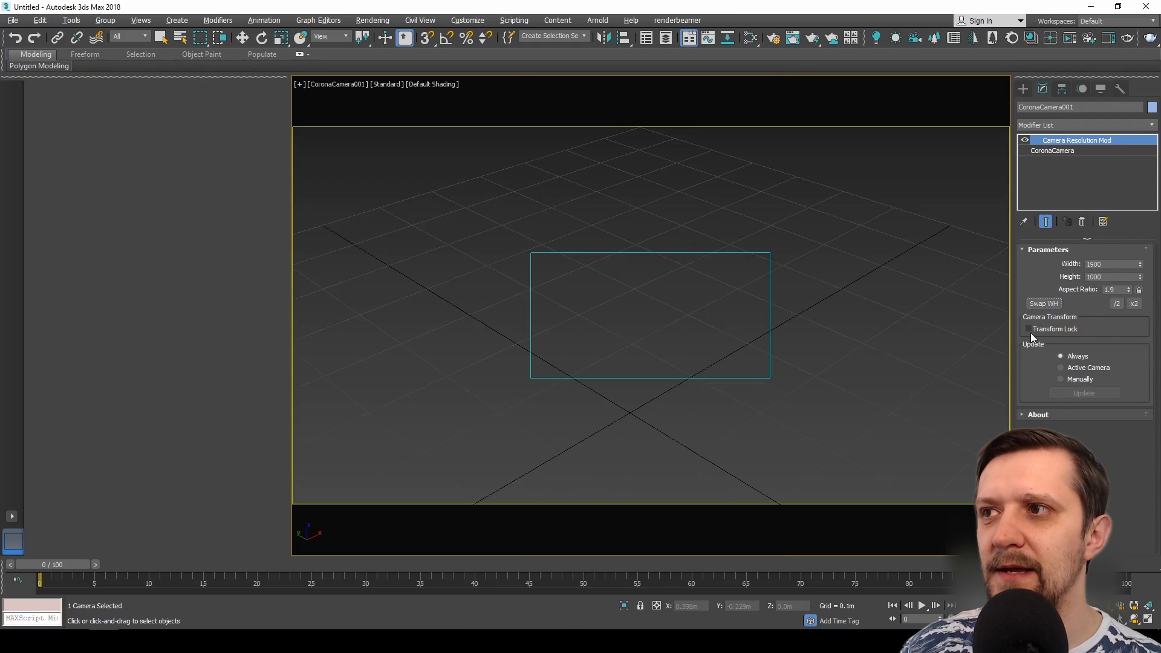
click(1028, 329)
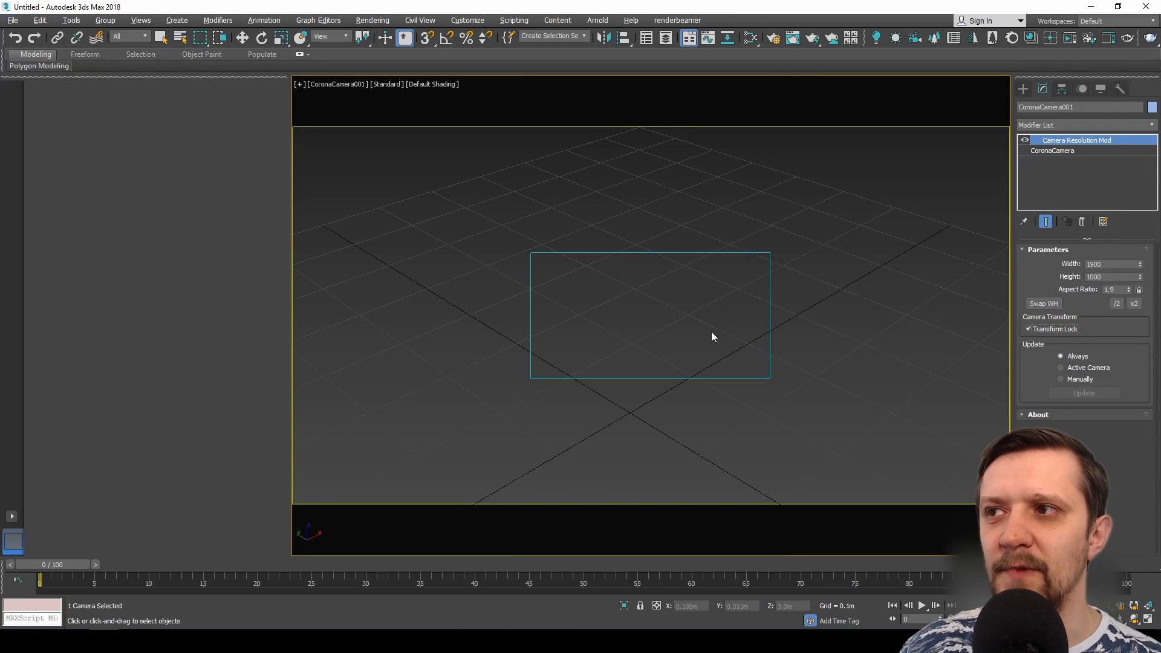
mouse_move(809, 347)
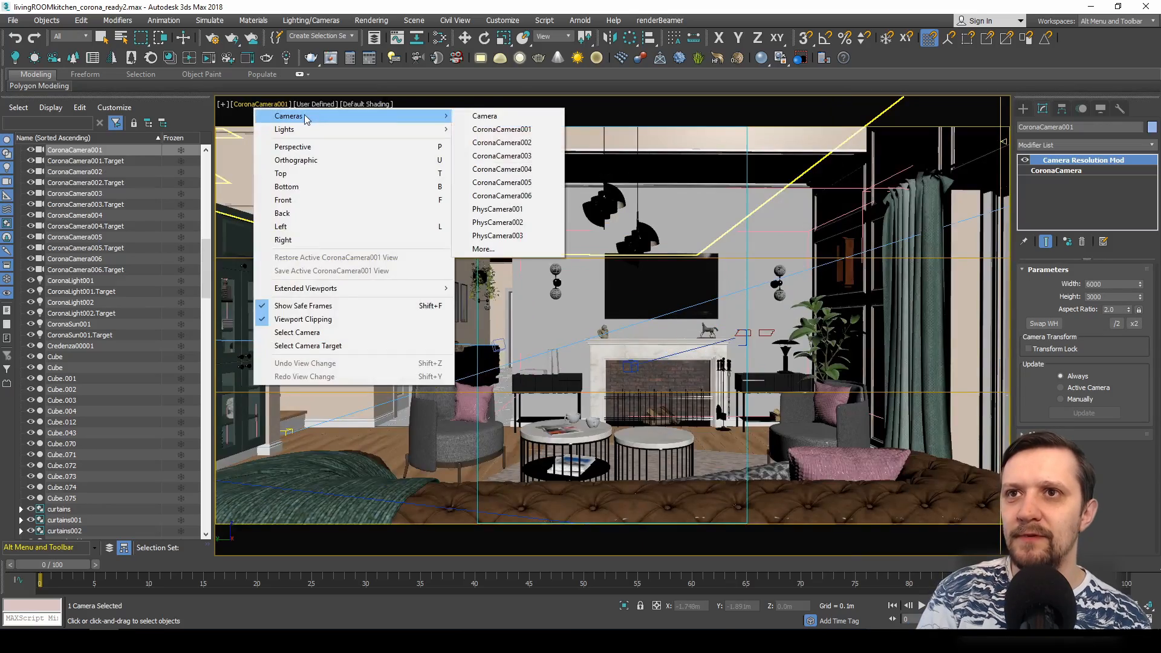
Switch the viewport to another scene camera framing the dining table
click(502, 142)
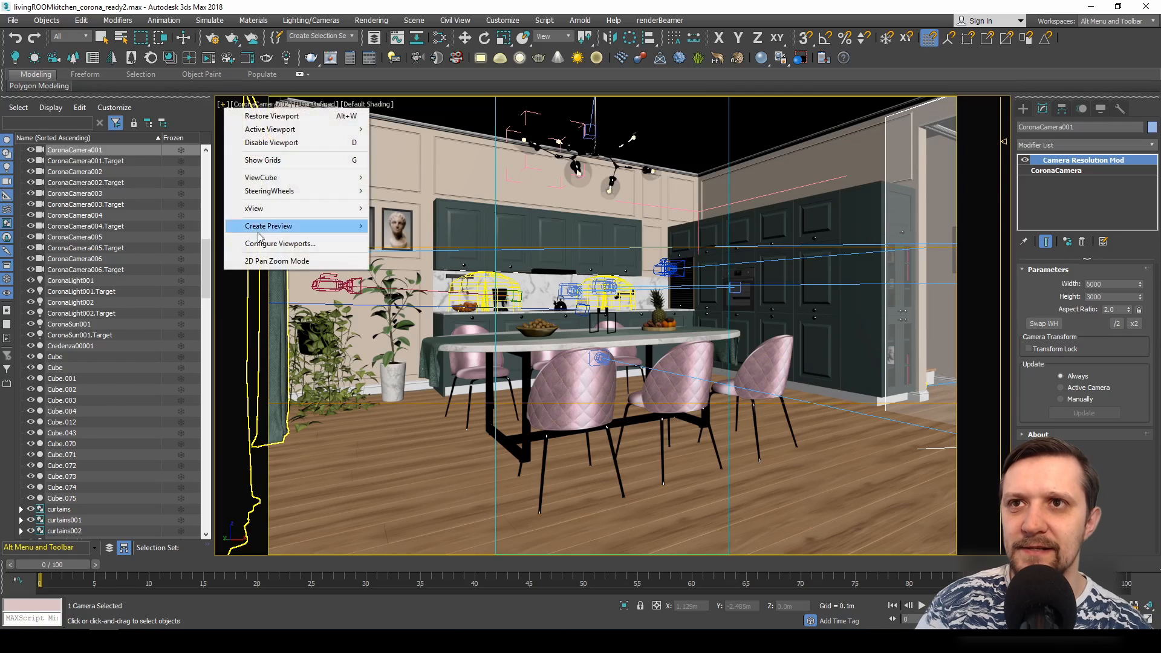
click(279, 243)
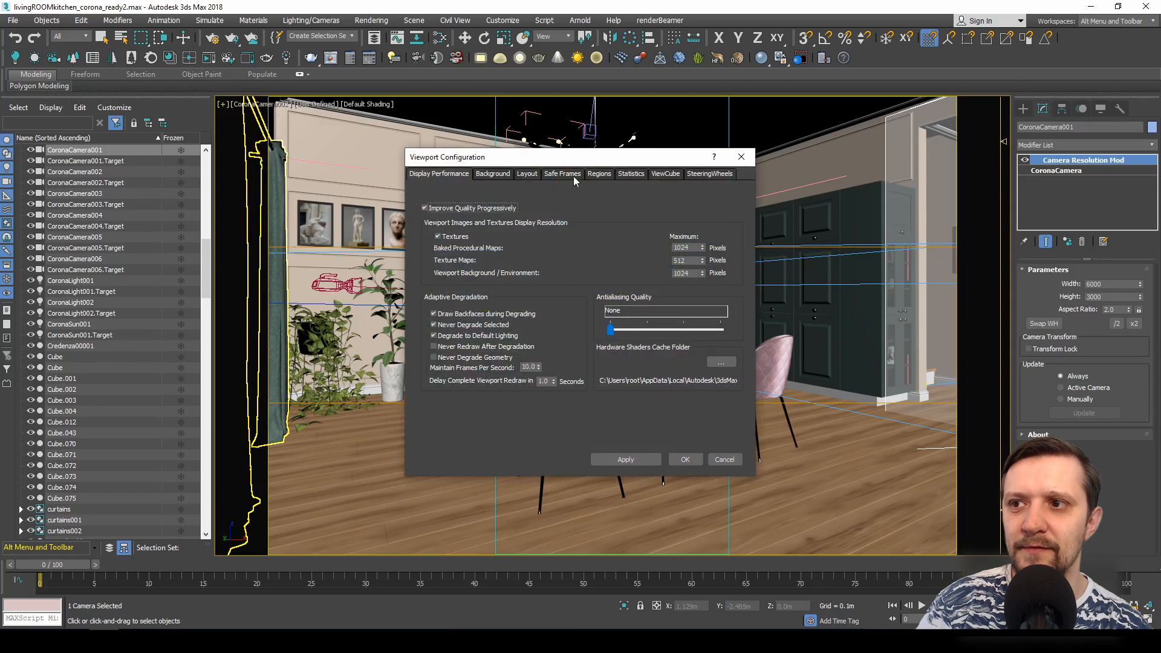
click(562, 173)
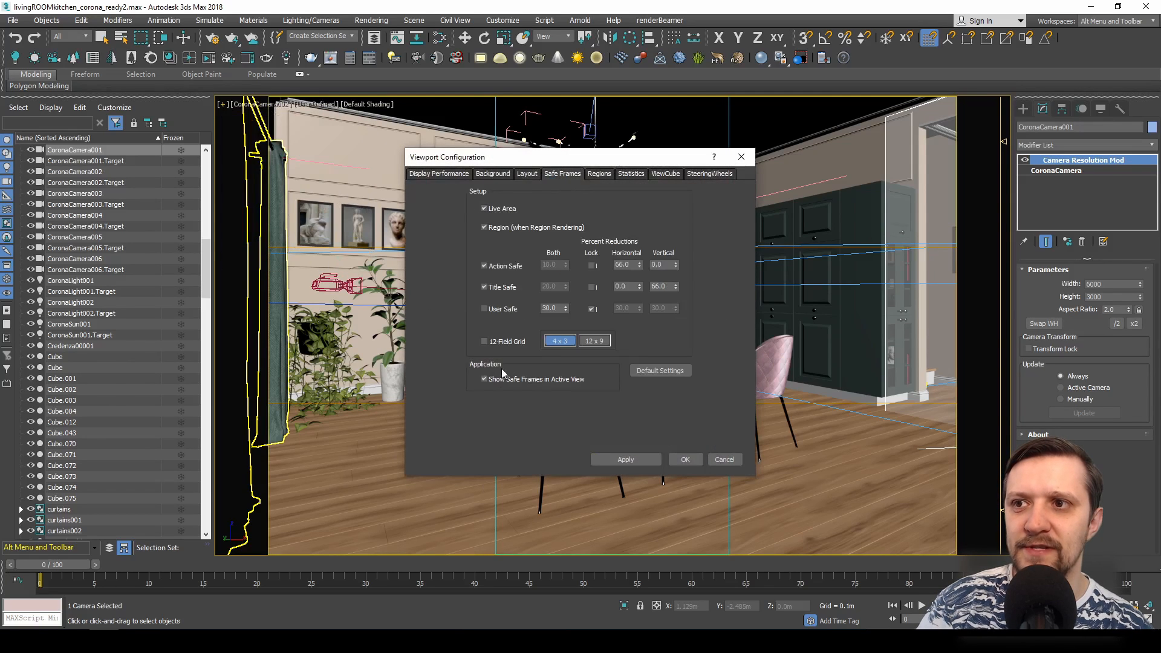
click(485, 379)
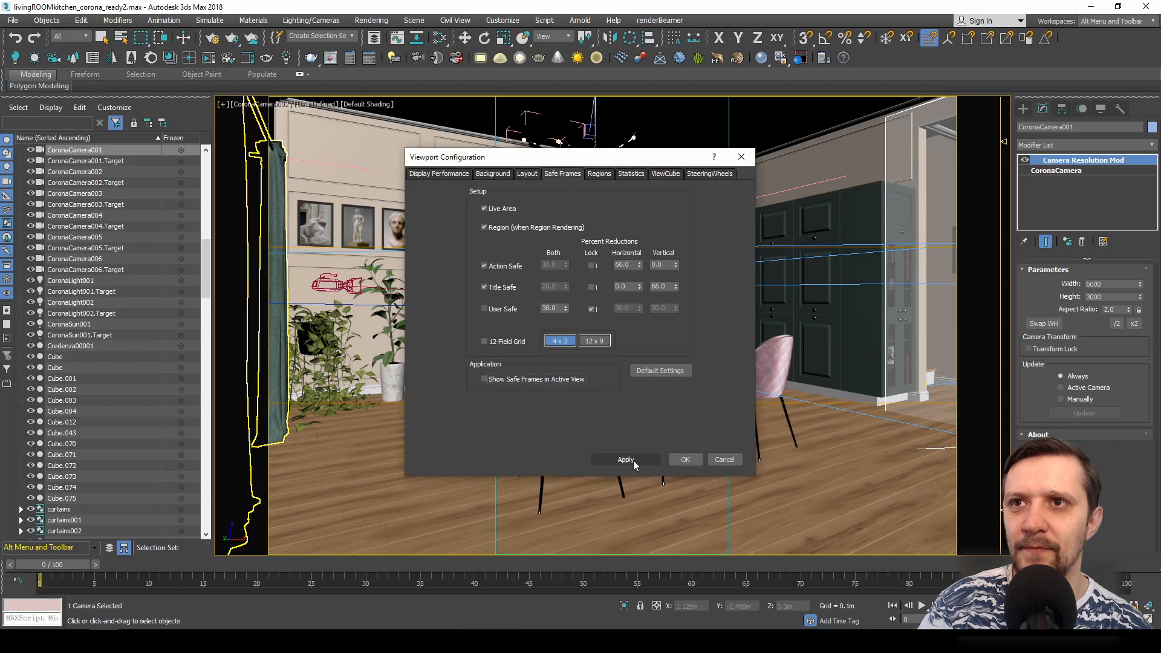
click(625, 460)
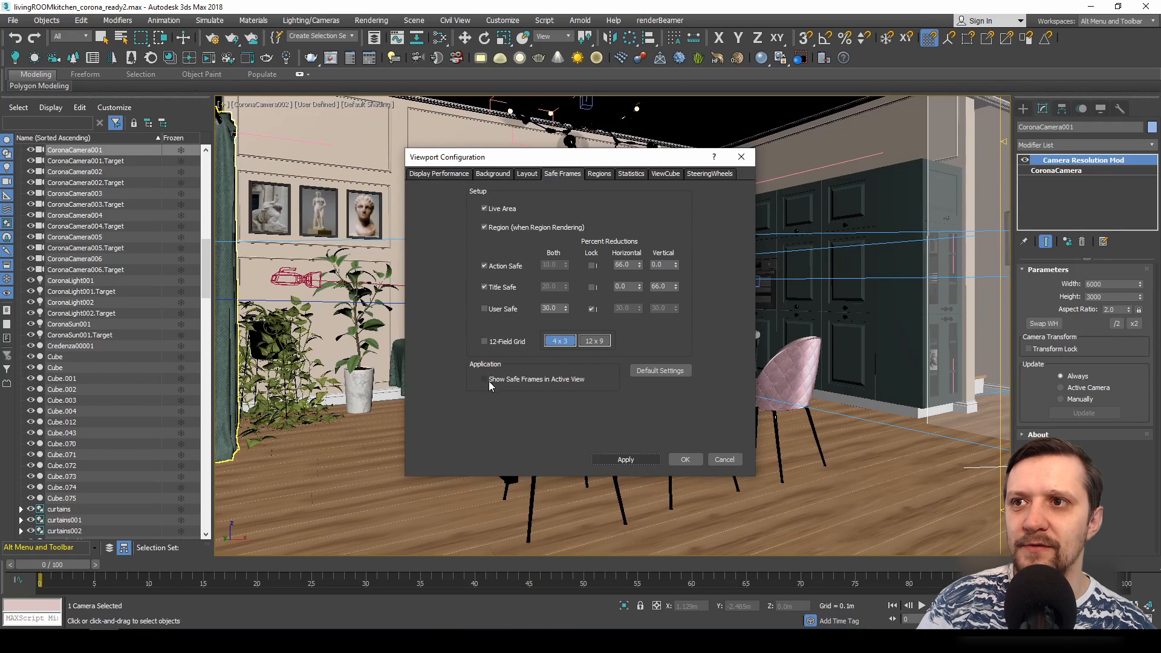
click(484, 379)
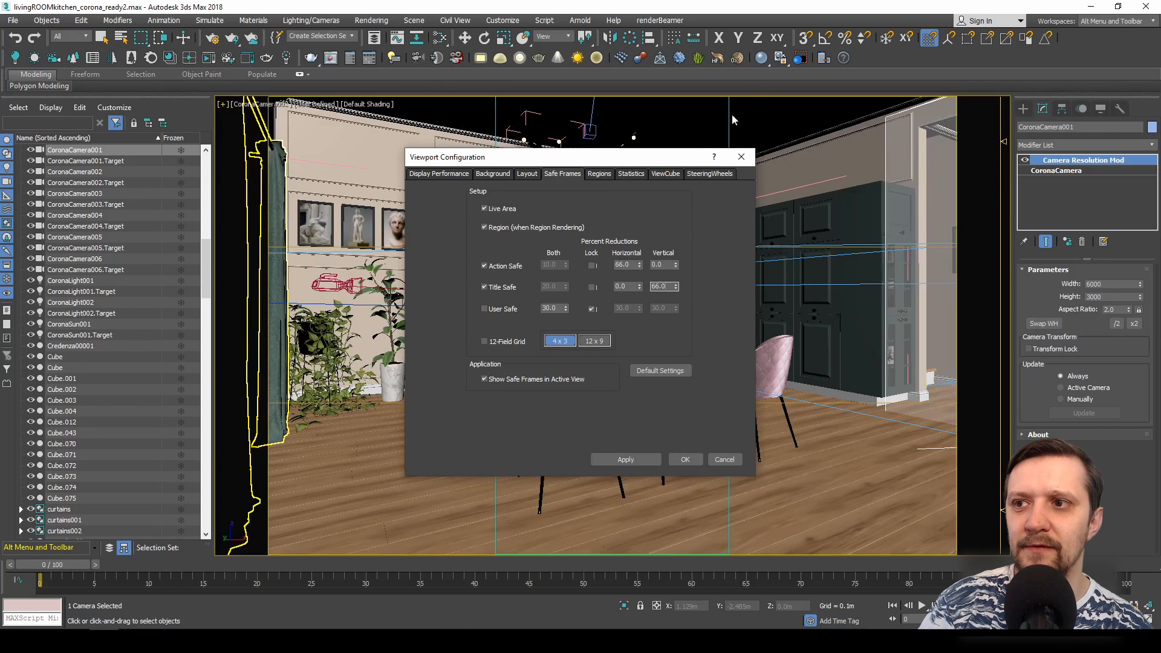
mouse_move(701, 440)
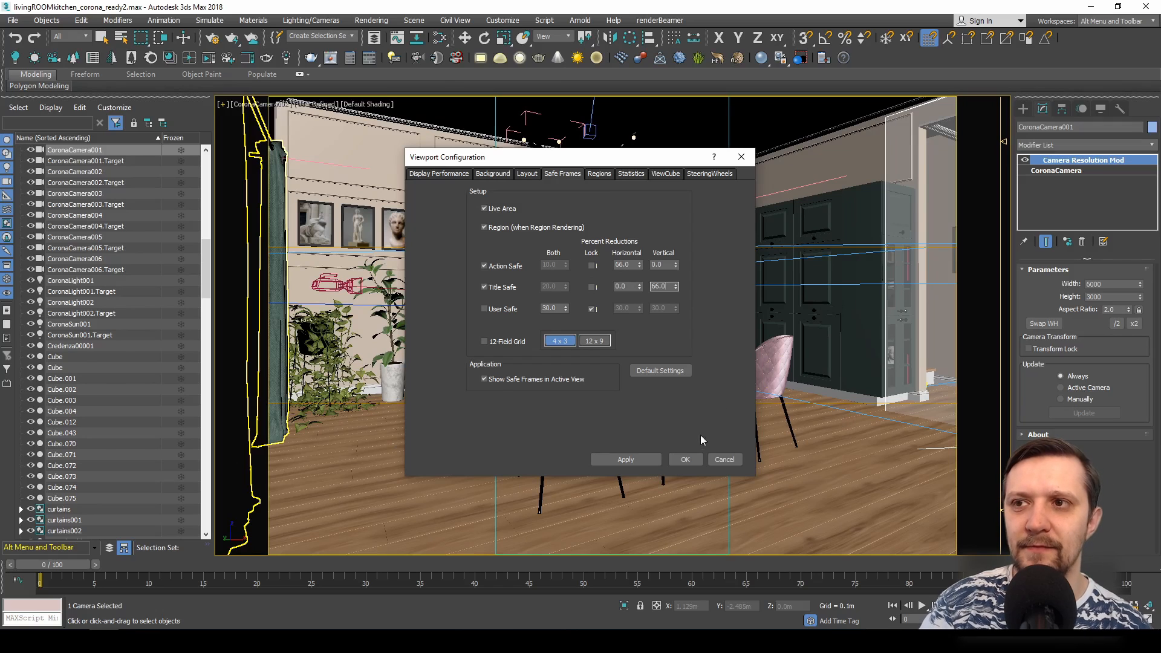
click(683, 459)
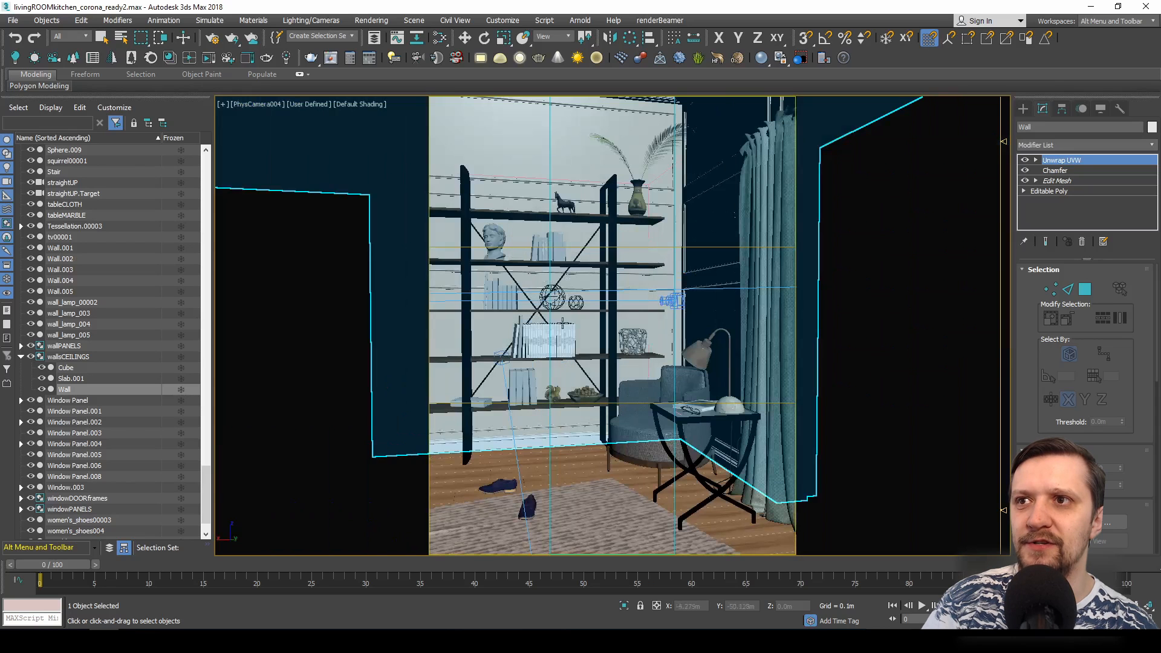
Change the viewport to Perspective and frame the fireplace, TV and sofa
click(75, 453)
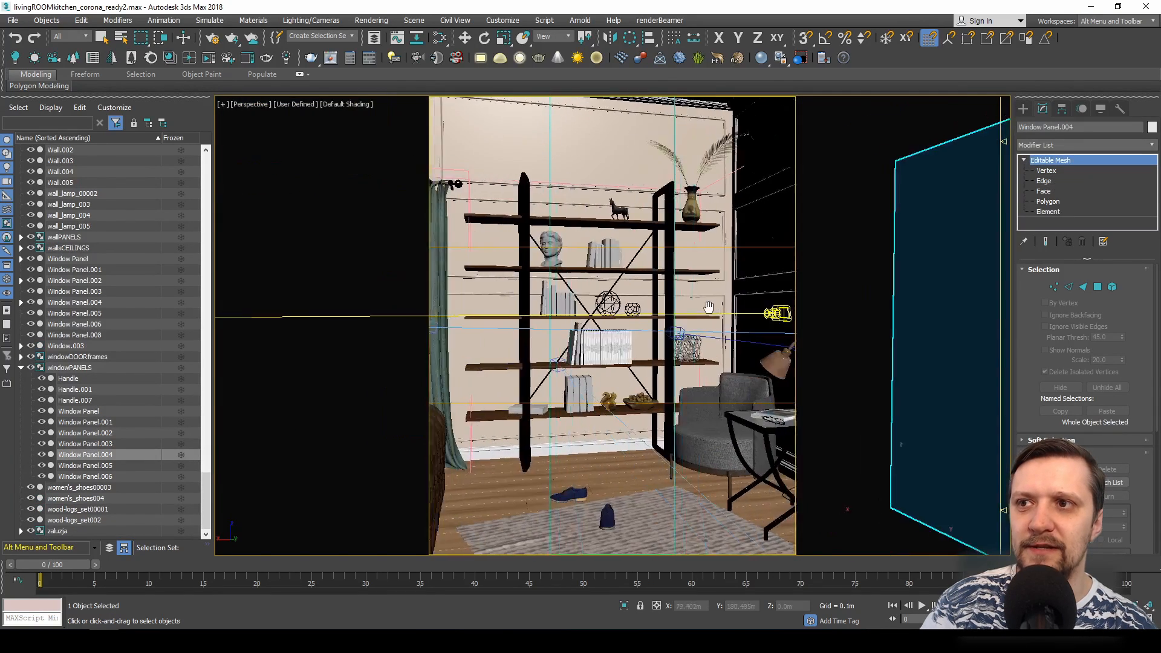
scroll(up, 3)
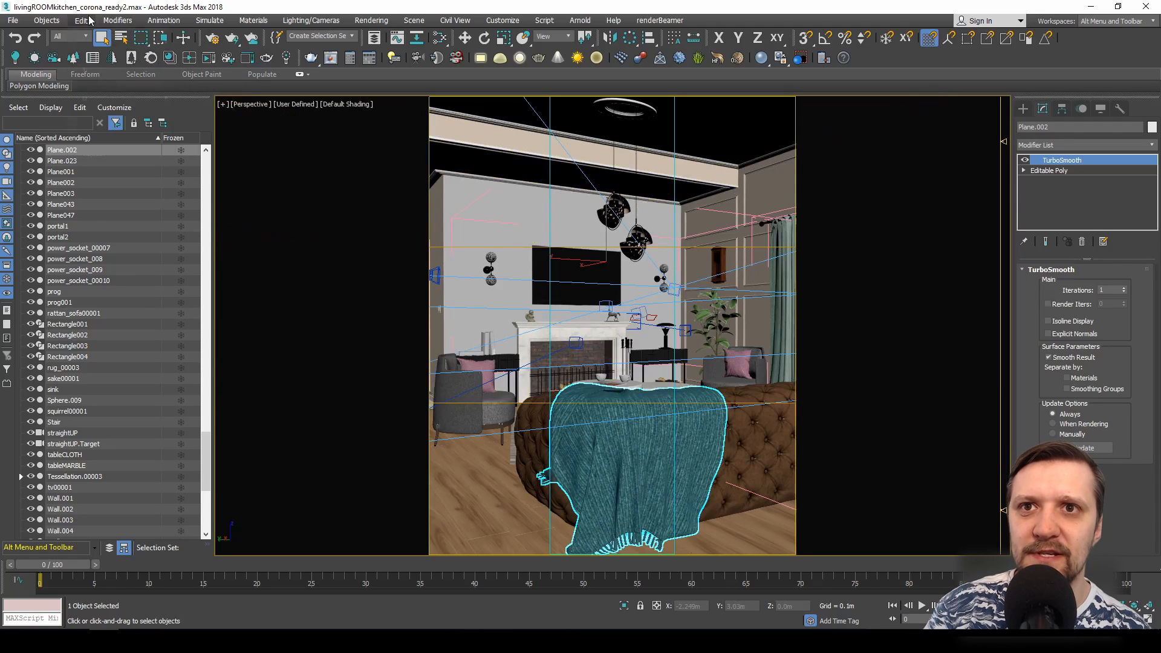
Select PhysCamera005, add Camera Resolution Mod at 3840×1920 and swap to a vertical 1920×3840 frame
click(81, 21)
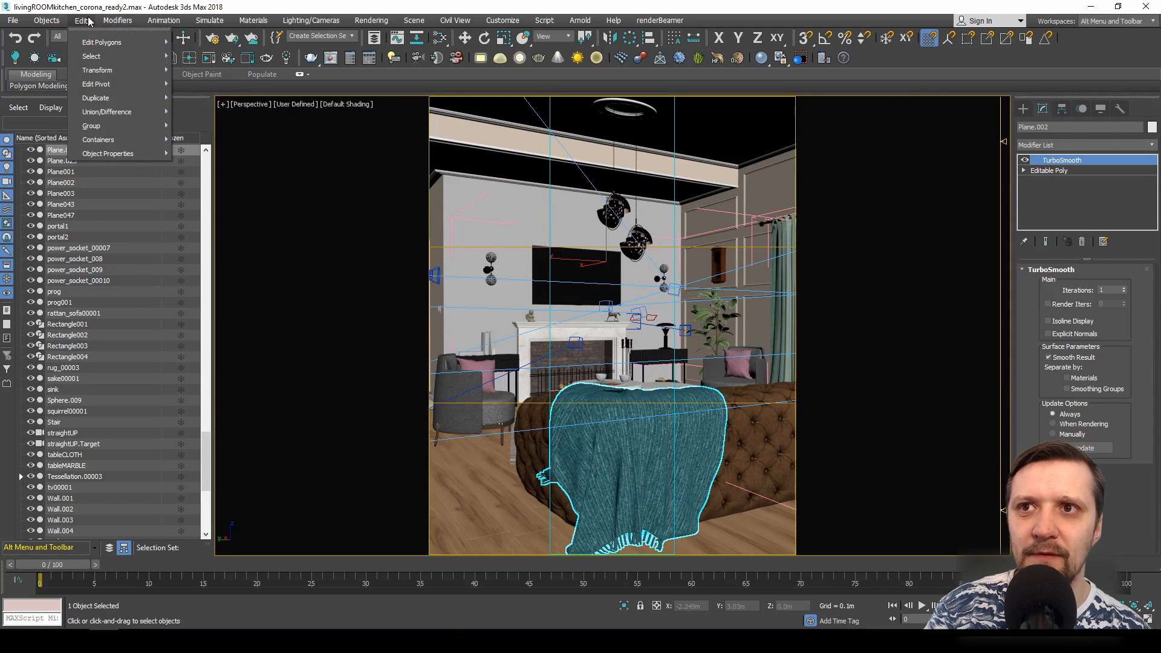
click(46, 20)
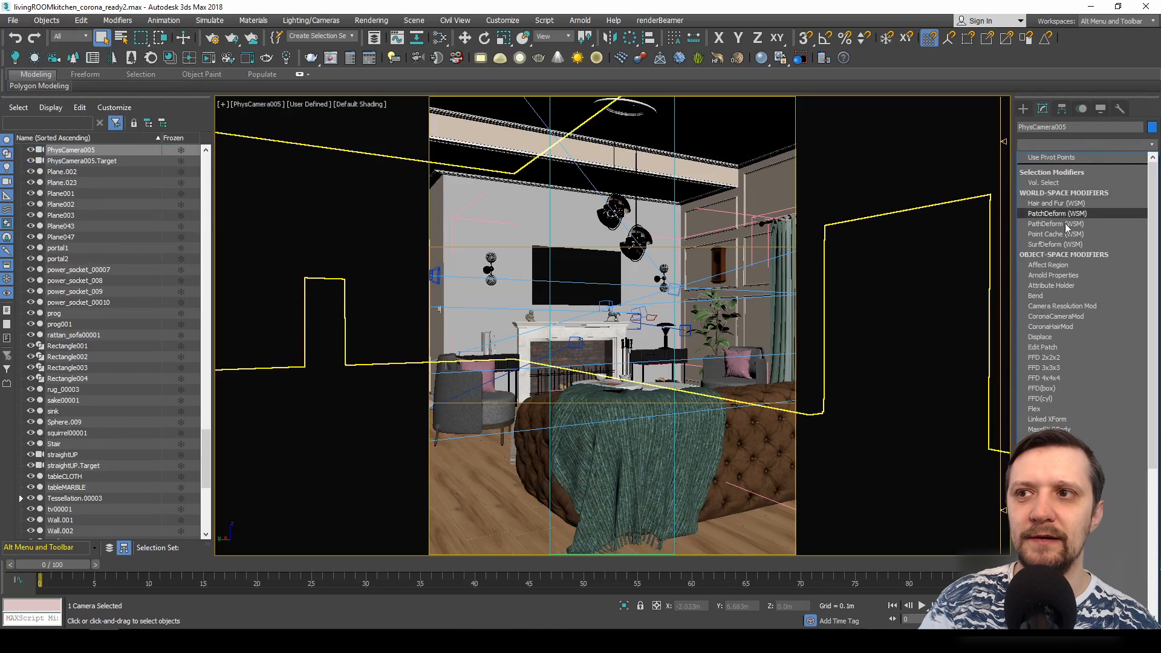
click(1061, 306)
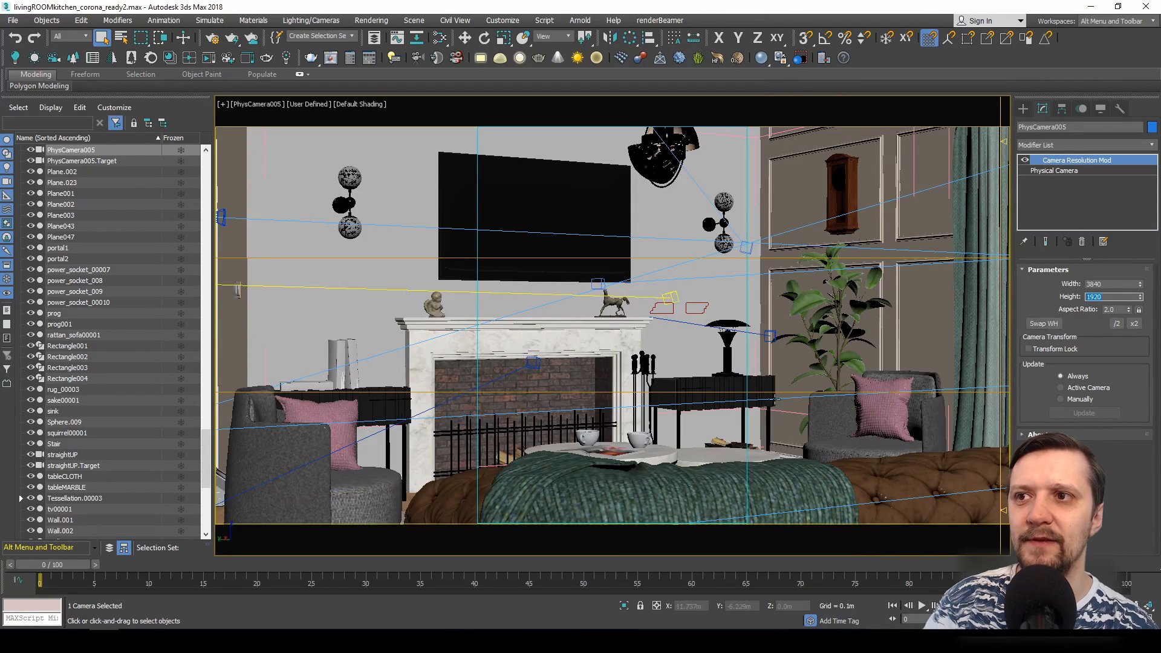
click(1042, 324)
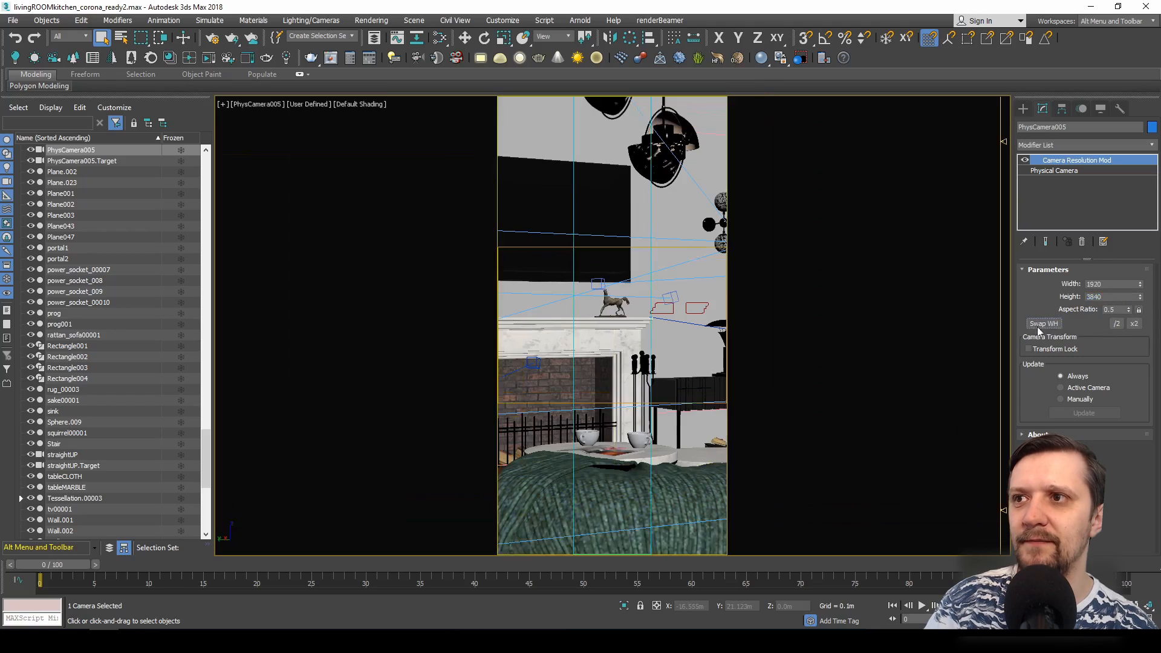